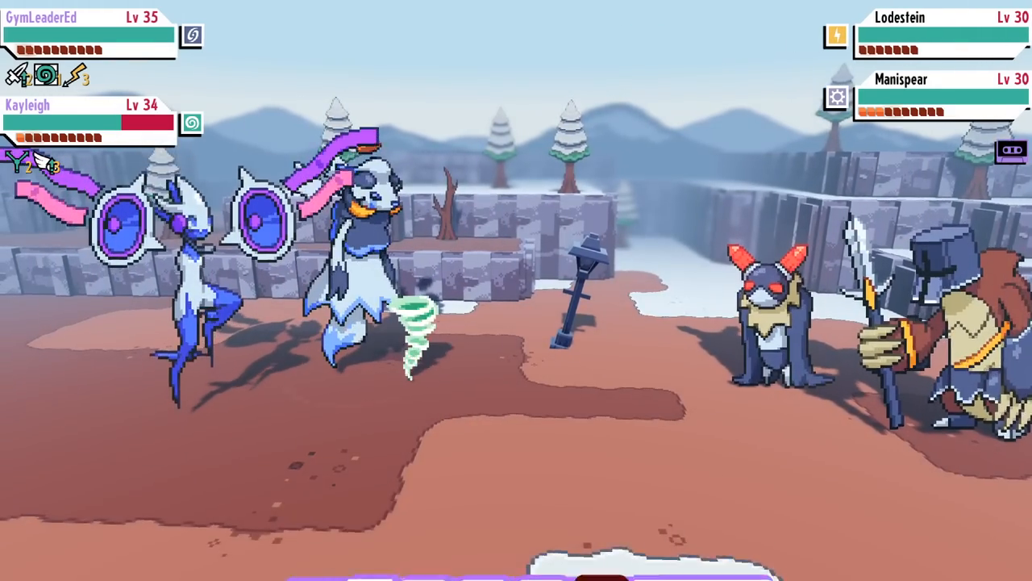
- Have GymLeaderEd fight with a chosen move targeting the enemy Lodestein
left_click(381, 556)
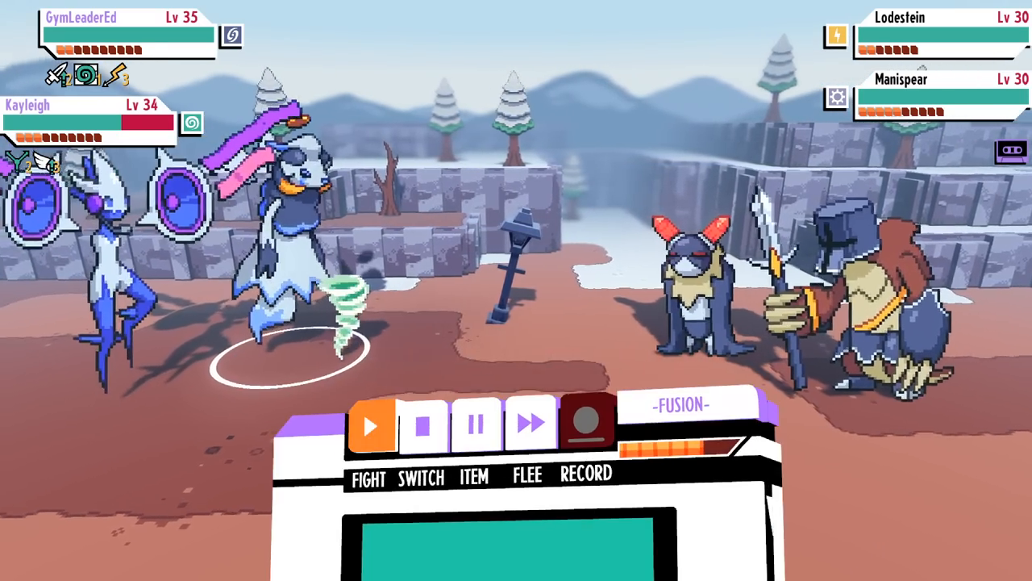
left_click(374, 477)
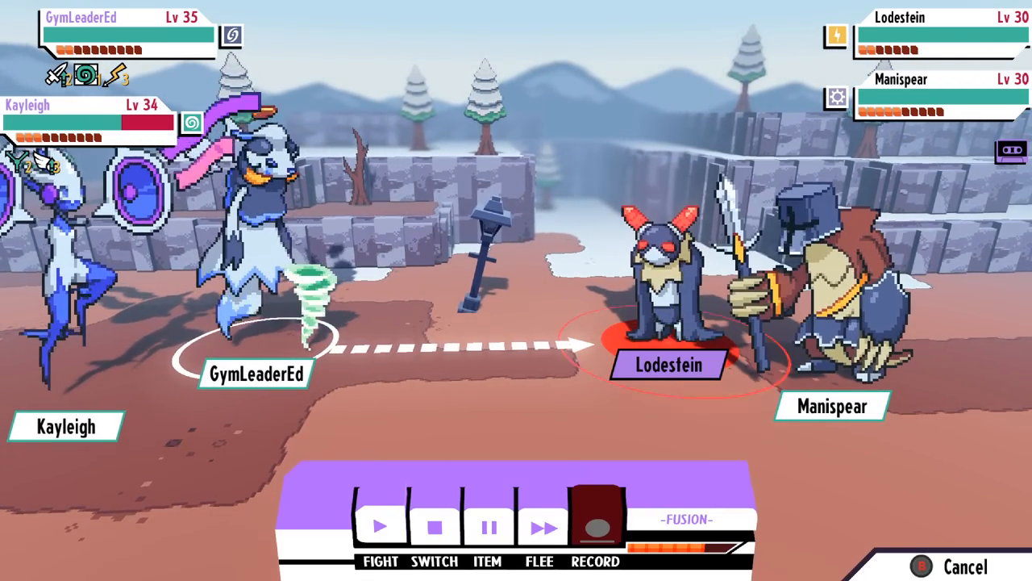
left_click(384, 572)
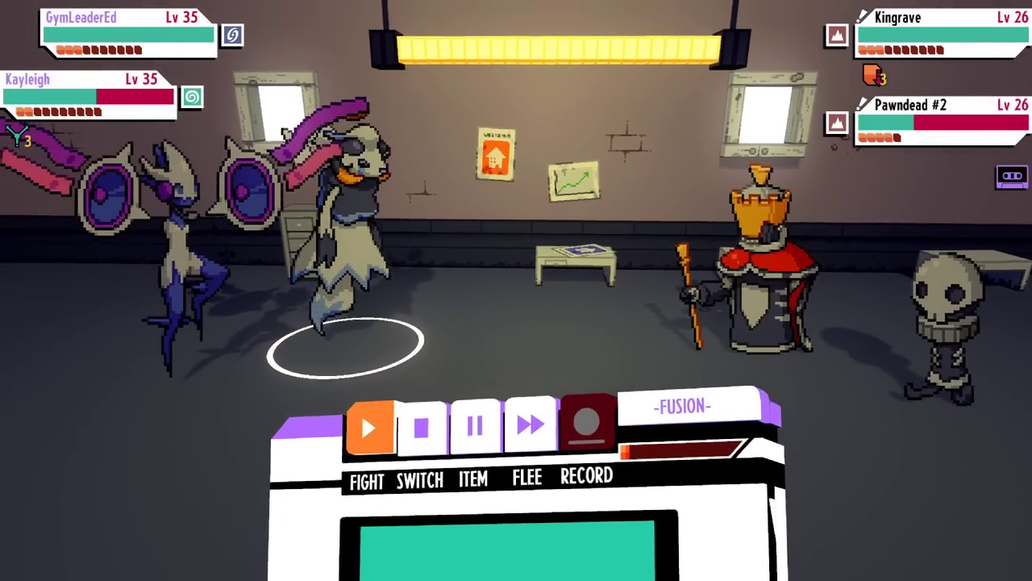
- Have Kayleigh fight with a chosen move targeting the enemy Kingrave
left_click(368, 478)
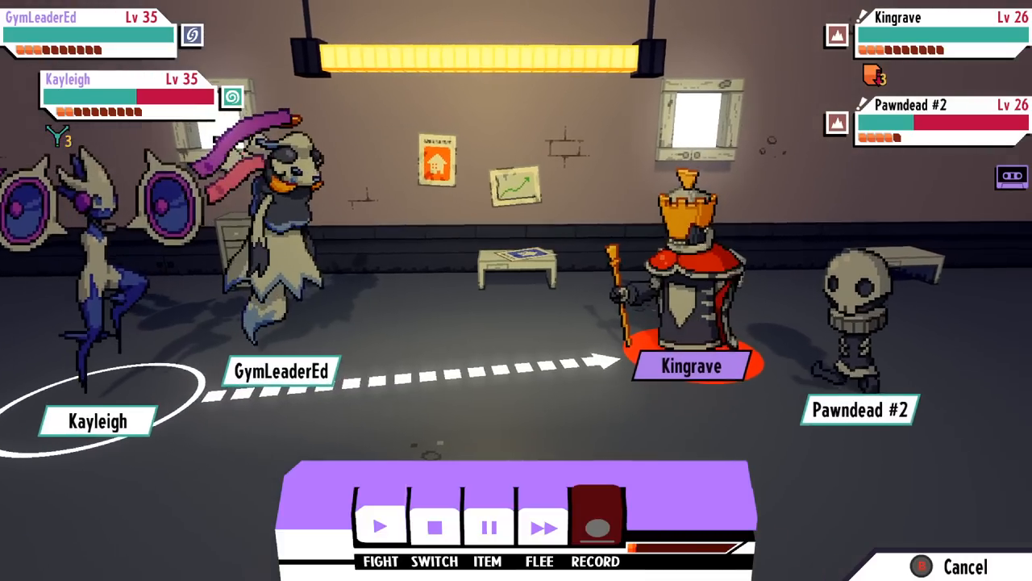
left_click(594, 528)
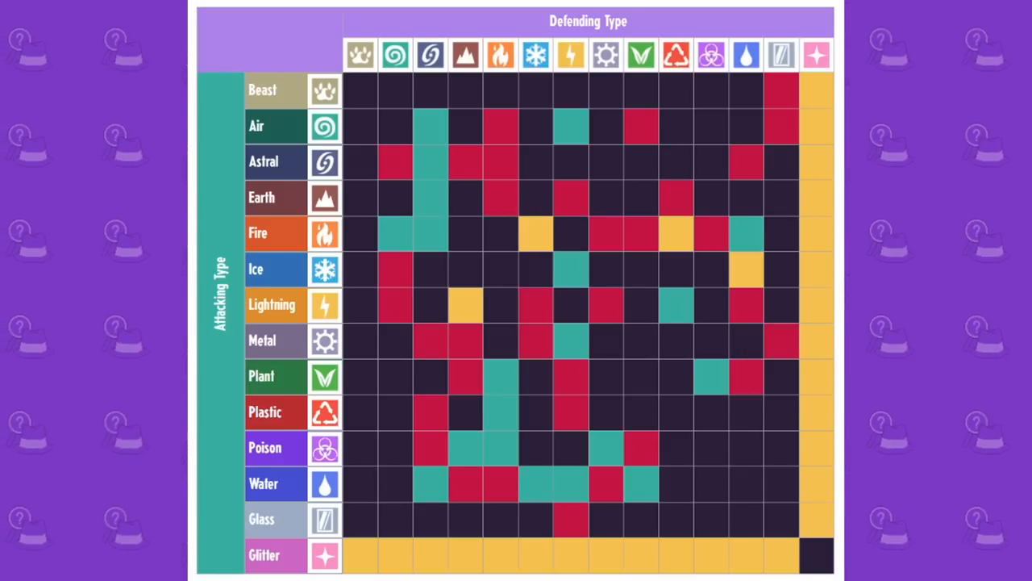
mouse_move(677, 290)
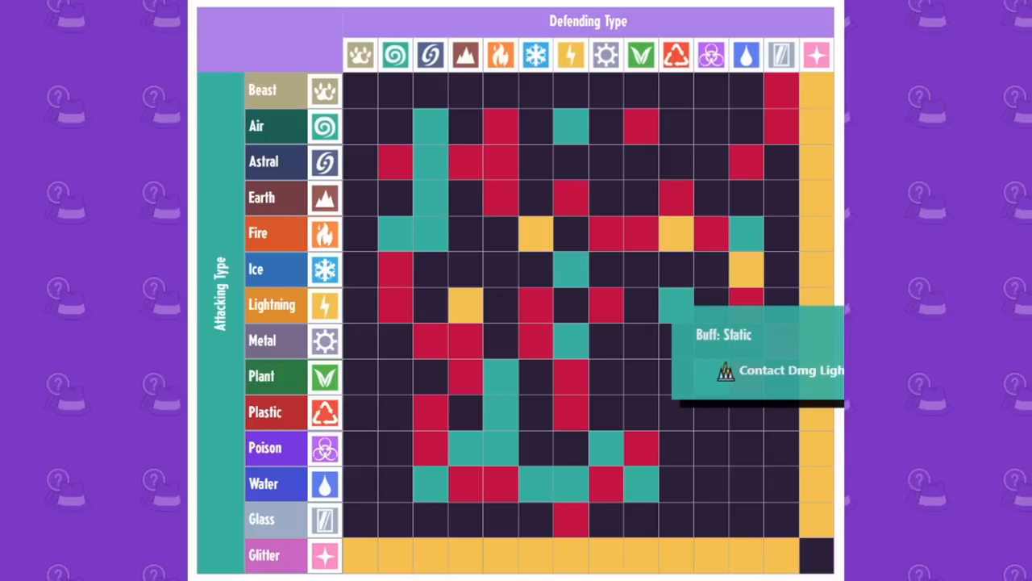